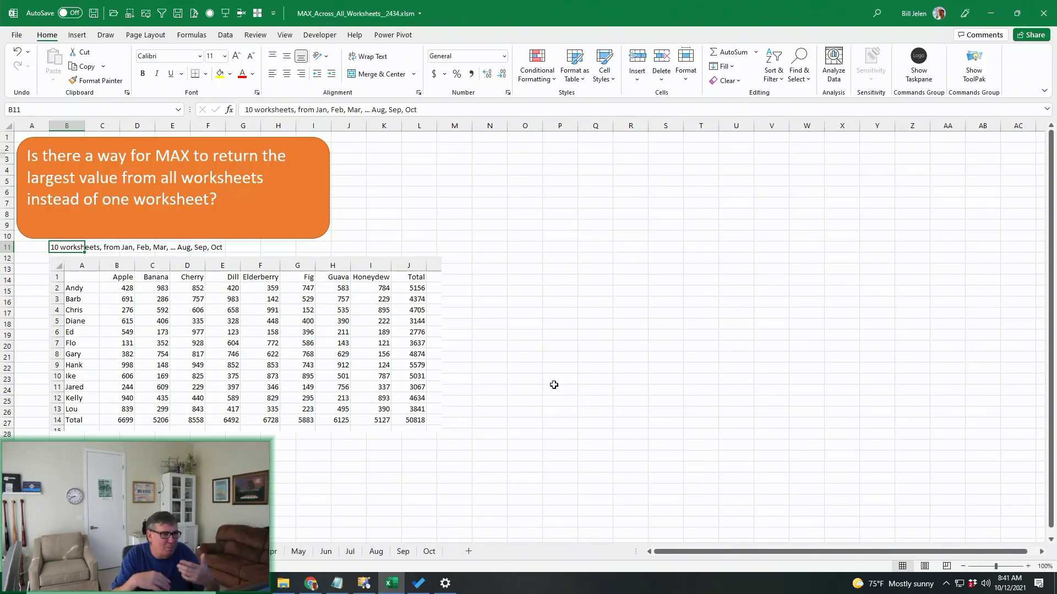
pyautogui.moveTo(131, 374)
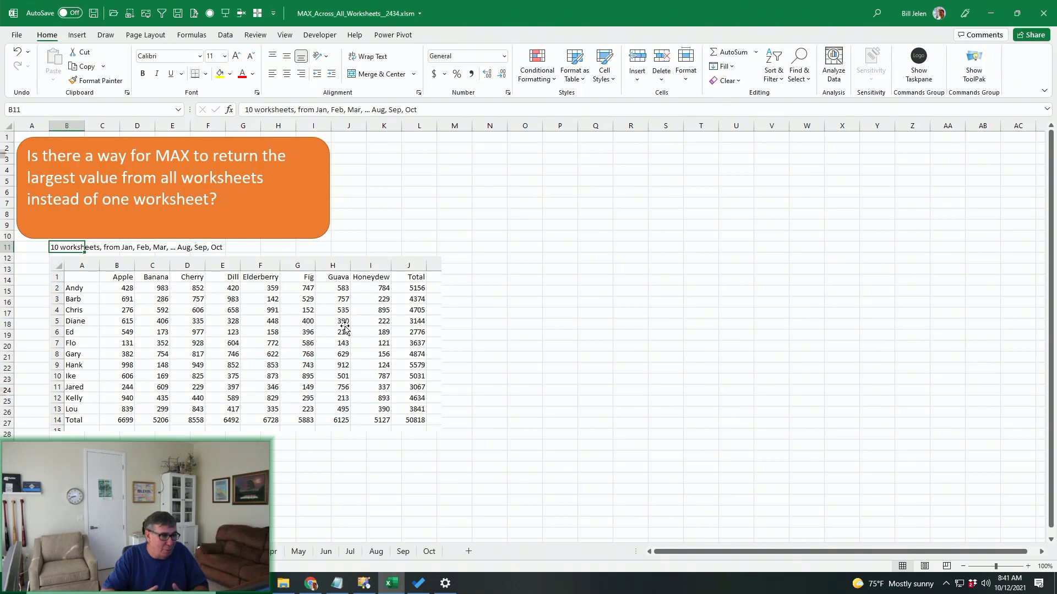
# Step: Switch to the Answers sheet with its three largest-sales questions
pyautogui.click(156, 551)
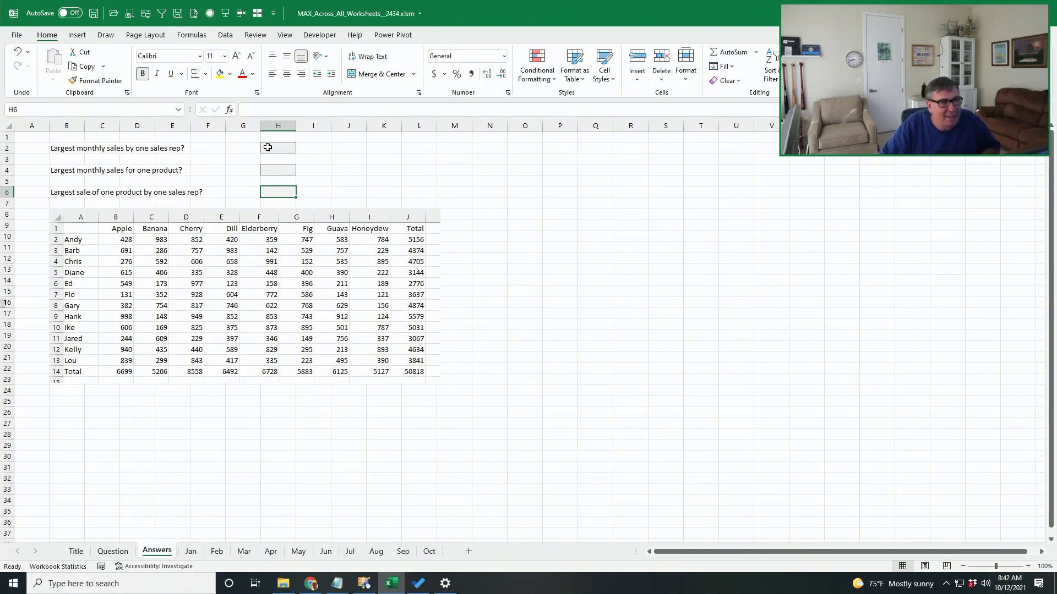
pyautogui.click(278, 148)
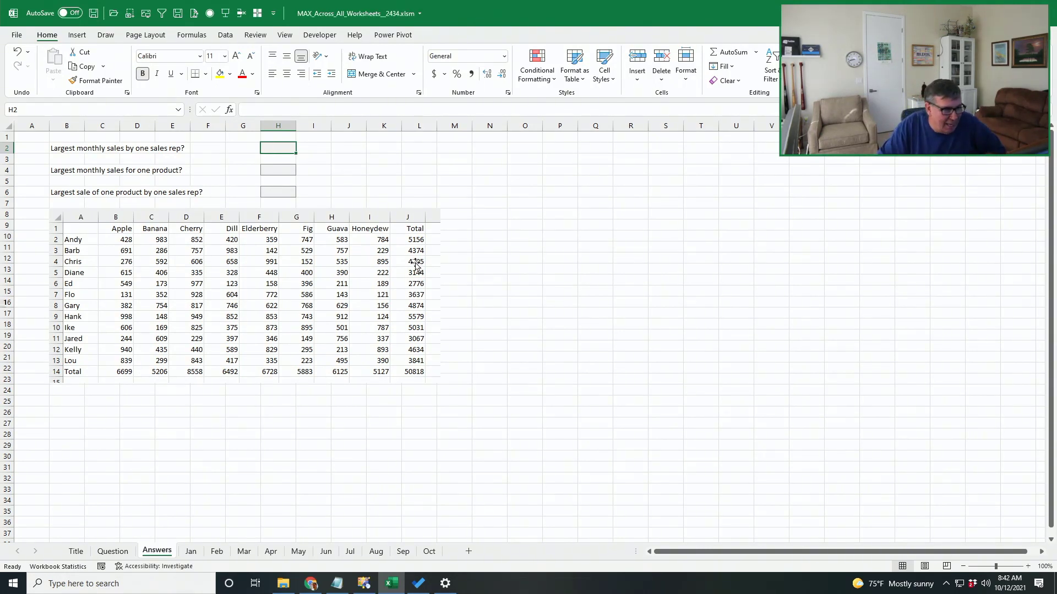
pyautogui.moveTo(409, 311)
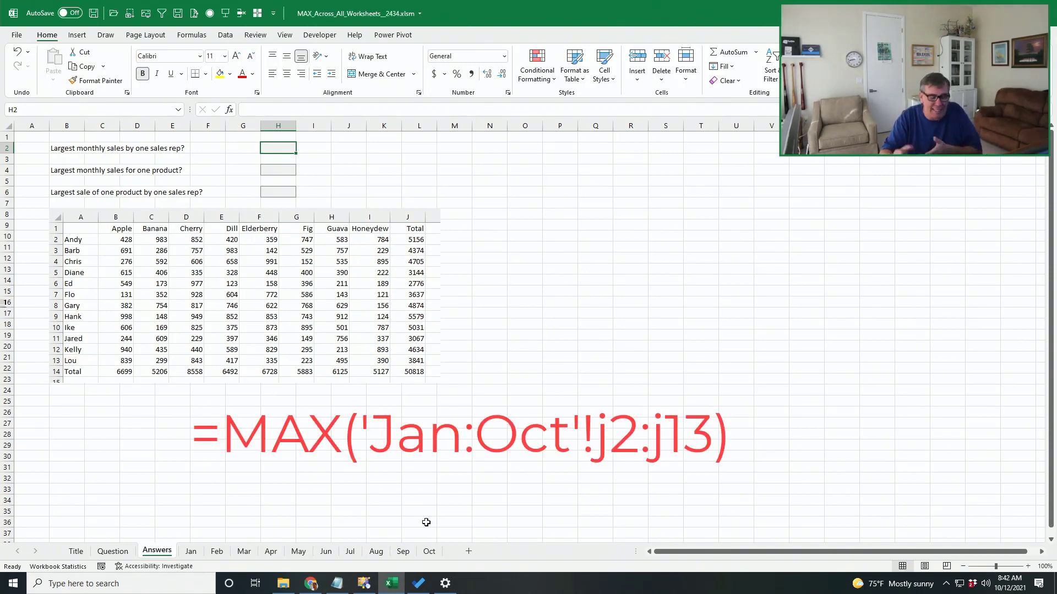
# Step: In H2 enter =MAX(Jan:Oct!J2:J13), giving the largest rep monthly total 6752
pyautogui.write('=ma')
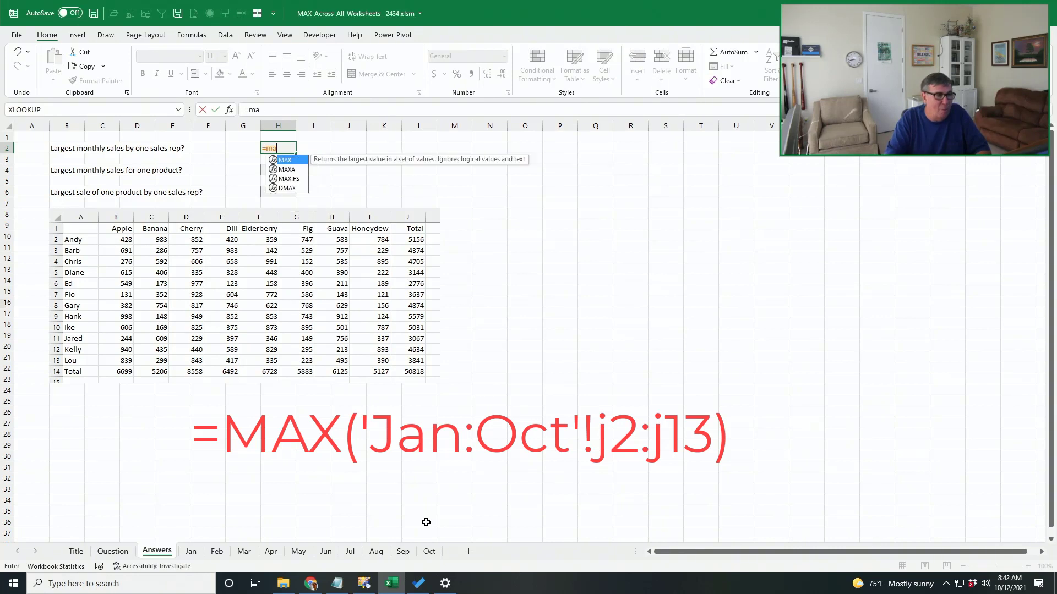
pyautogui.write('x(')
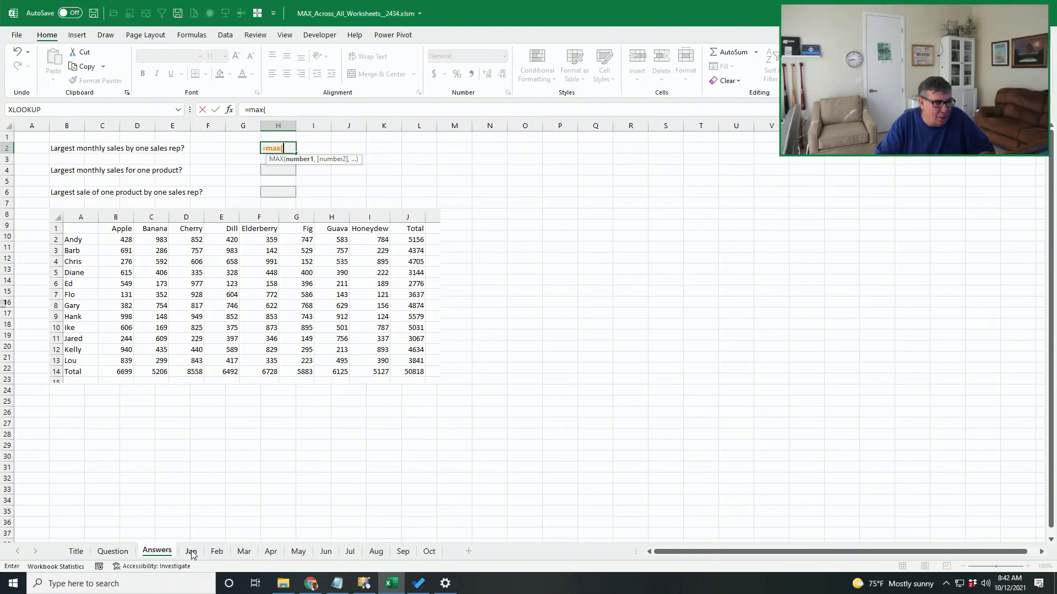
pyautogui.click(190, 552)
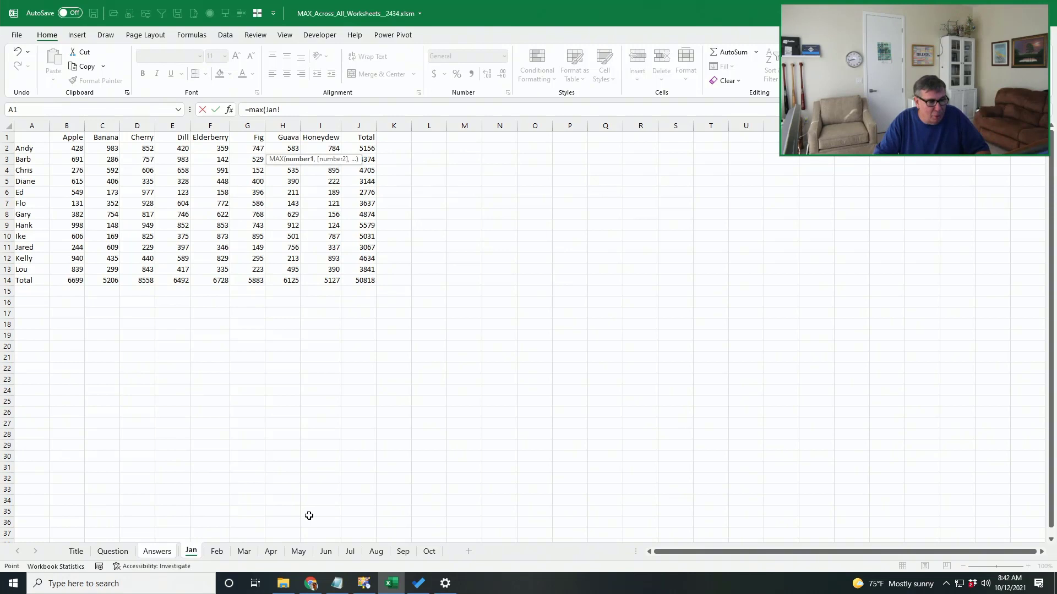
pyautogui.click(428, 551)
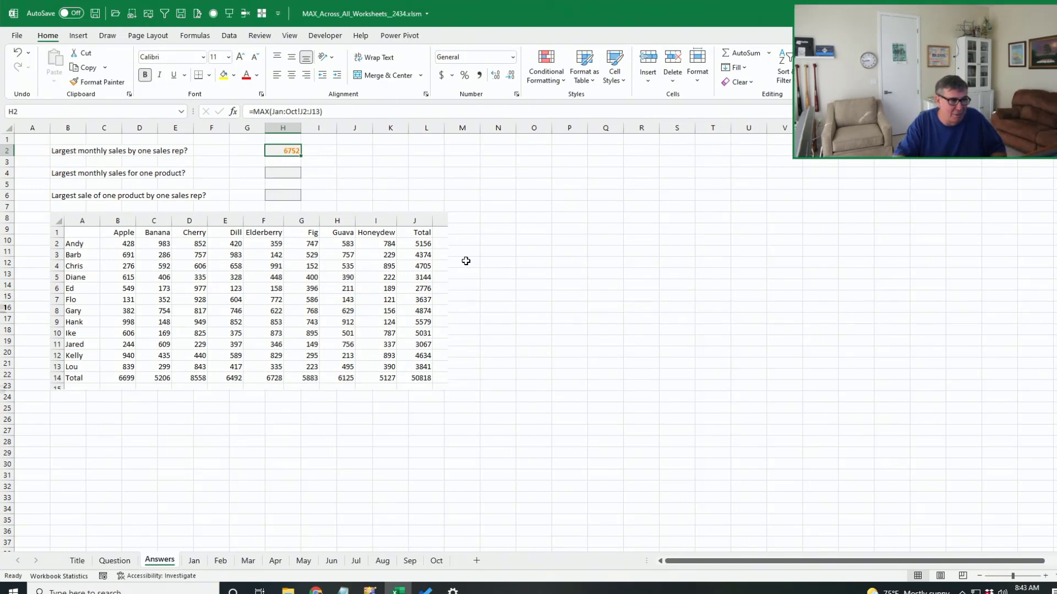
# Step: In H4 enter =MAX(Jan:Oct!B14:I14), giving the largest product monthly total 8558
pyautogui.click(283, 173)
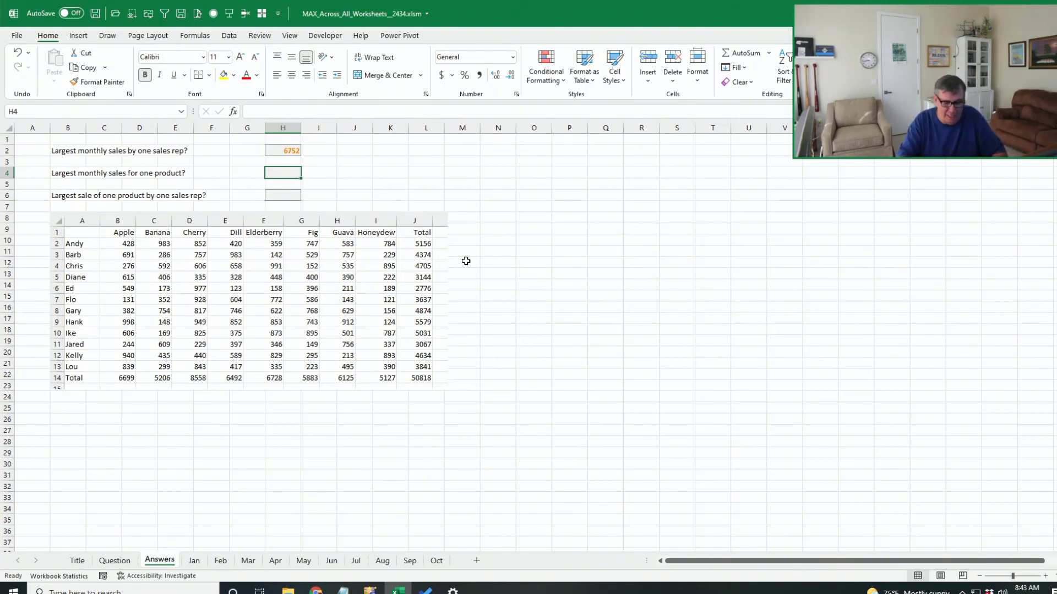
pyautogui.write('=max(')
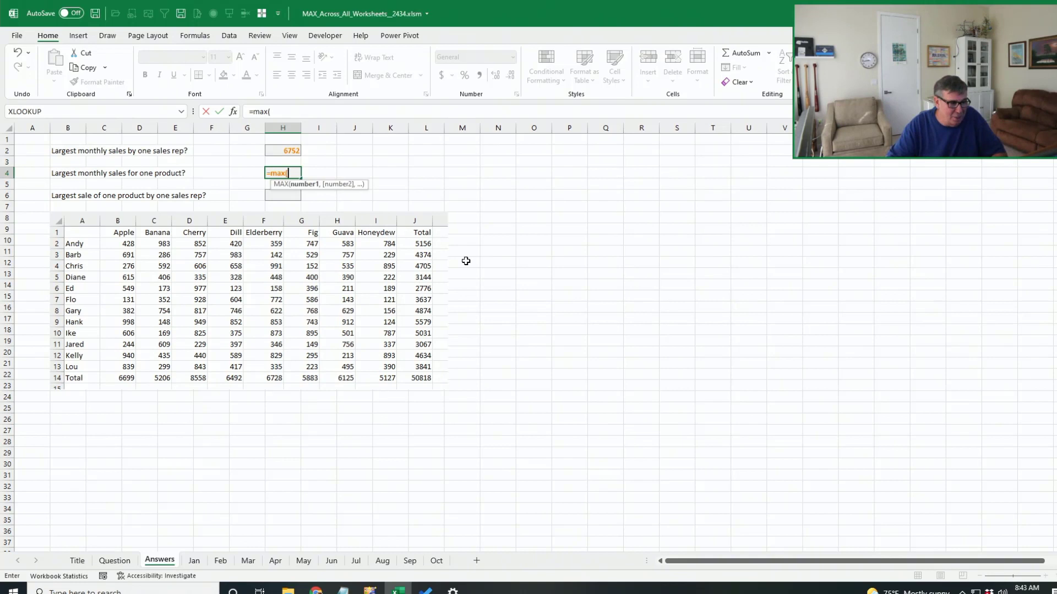
pyautogui.click(194, 560)
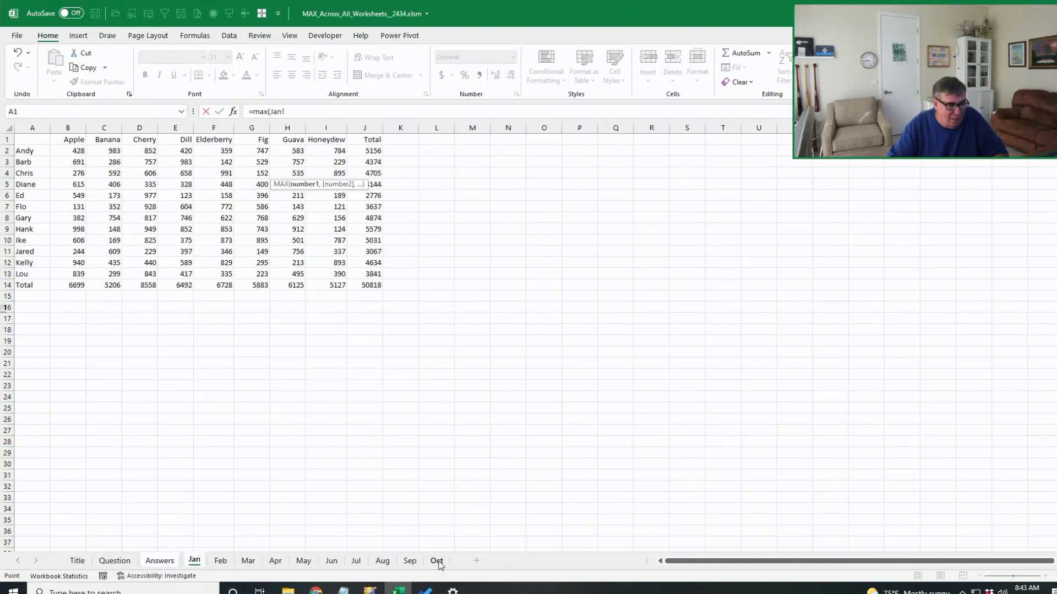
pyautogui.click(436, 561)
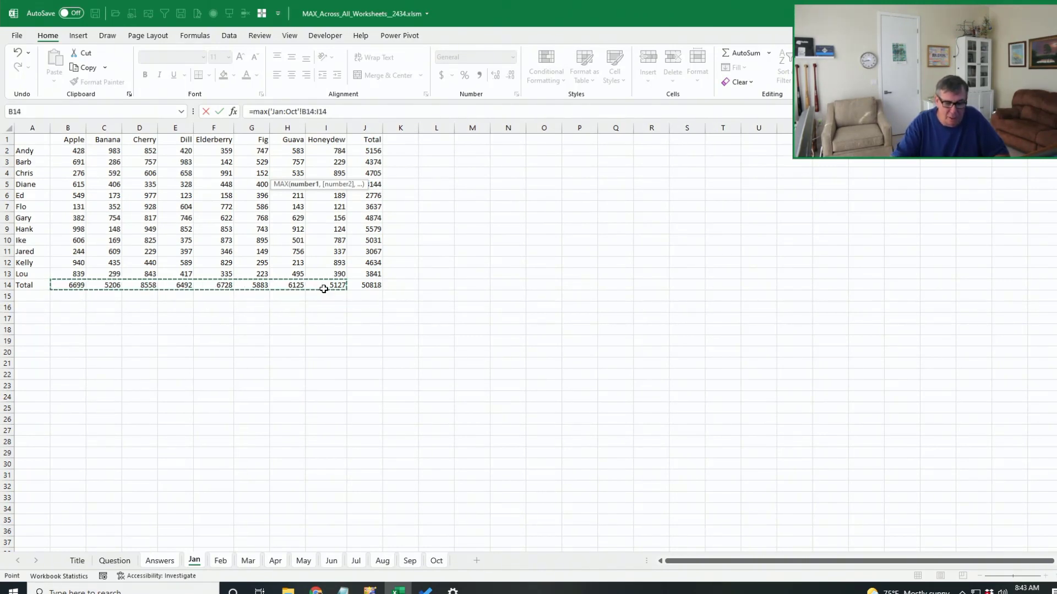
pyautogui.click(158, 560)
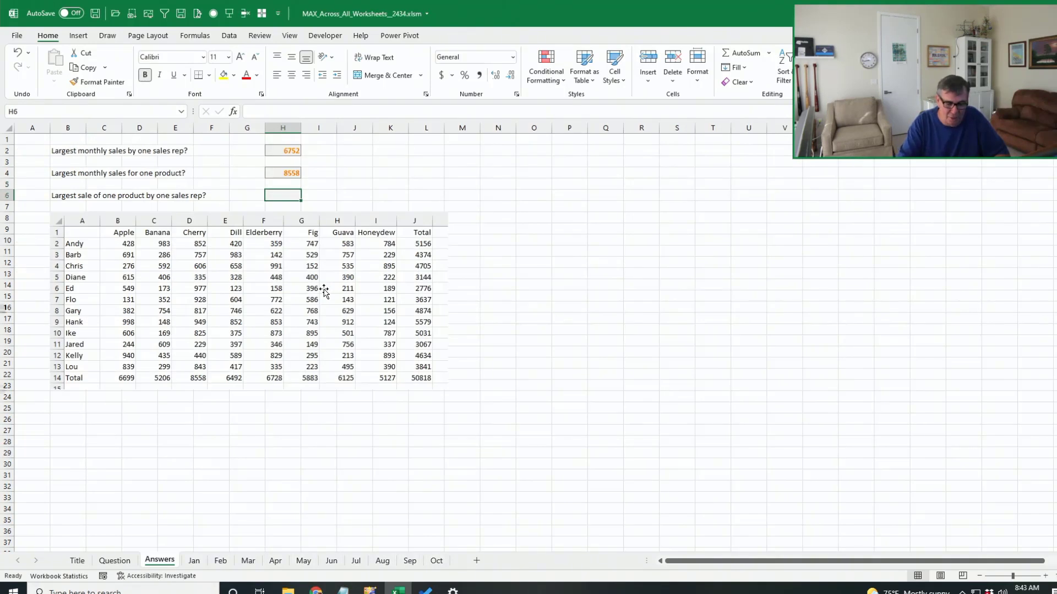
# Step: In H6 enter =MAX(Jan:Oct!B2:I13), giving the largest single-product sale 999
pyautogui.write('=max(')
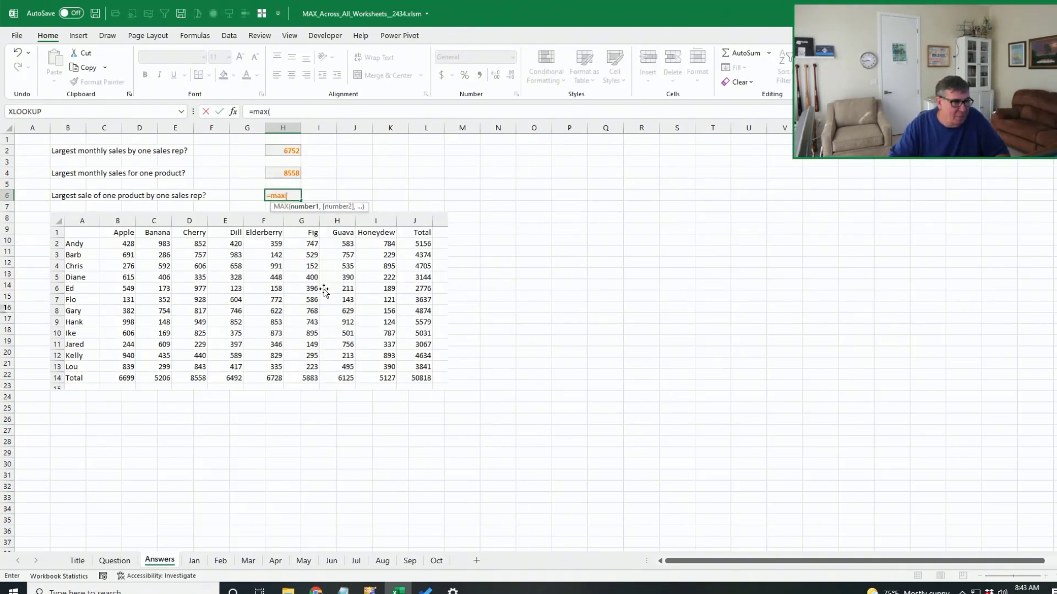
pyautogui.click(194, 560)
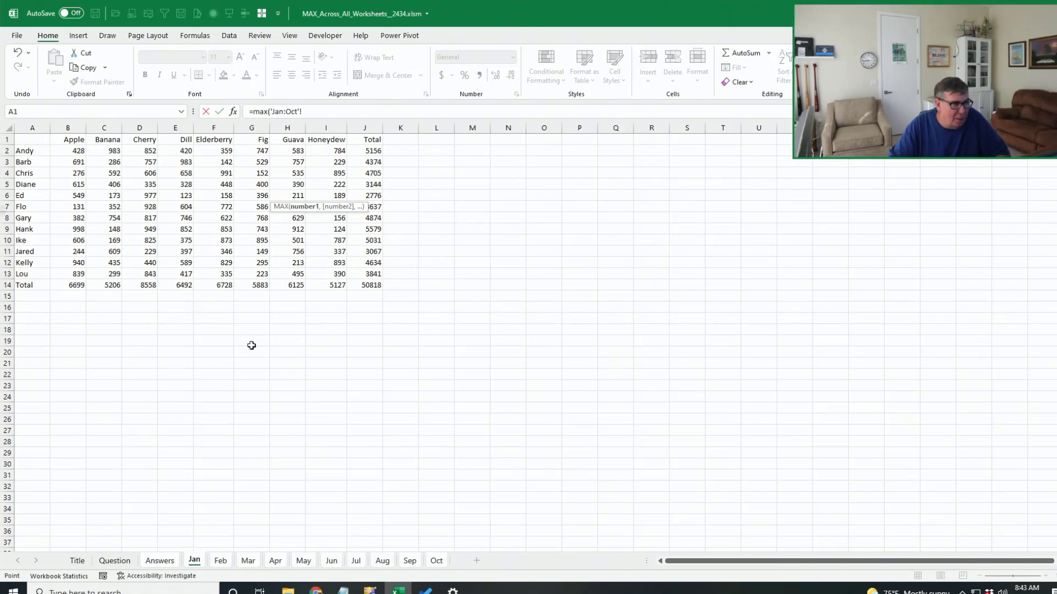
pyautogui.moveTo(67, 151); pyautogui.dragTo(287, 196)
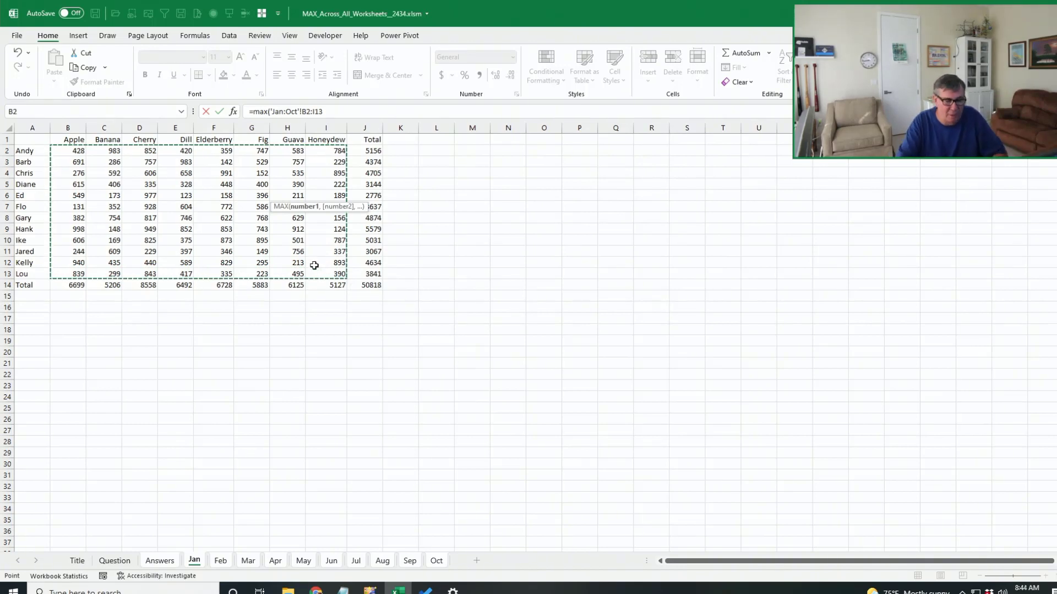
pyautogui.click(159, 560)
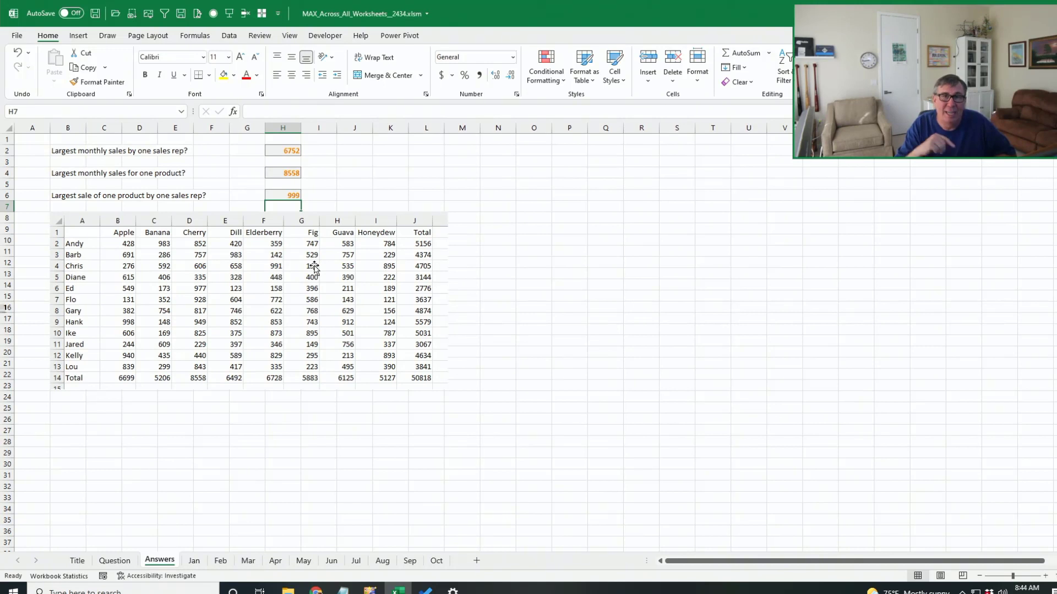
pyautogui.moveTo(330, 268)
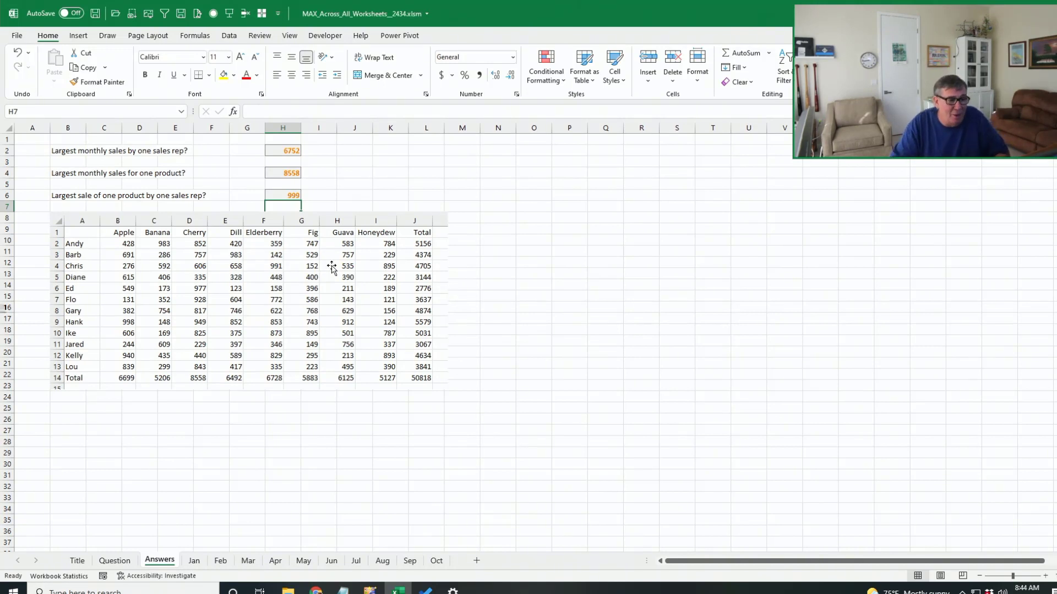
pyautogui.click(436, 560)
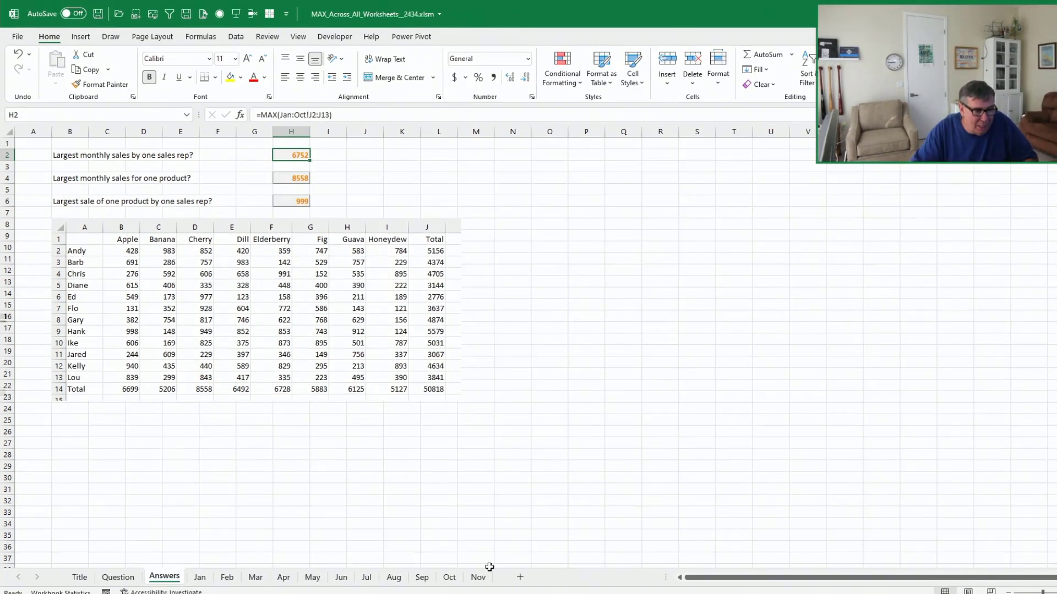
pyautogui.rightClick(475, 577)
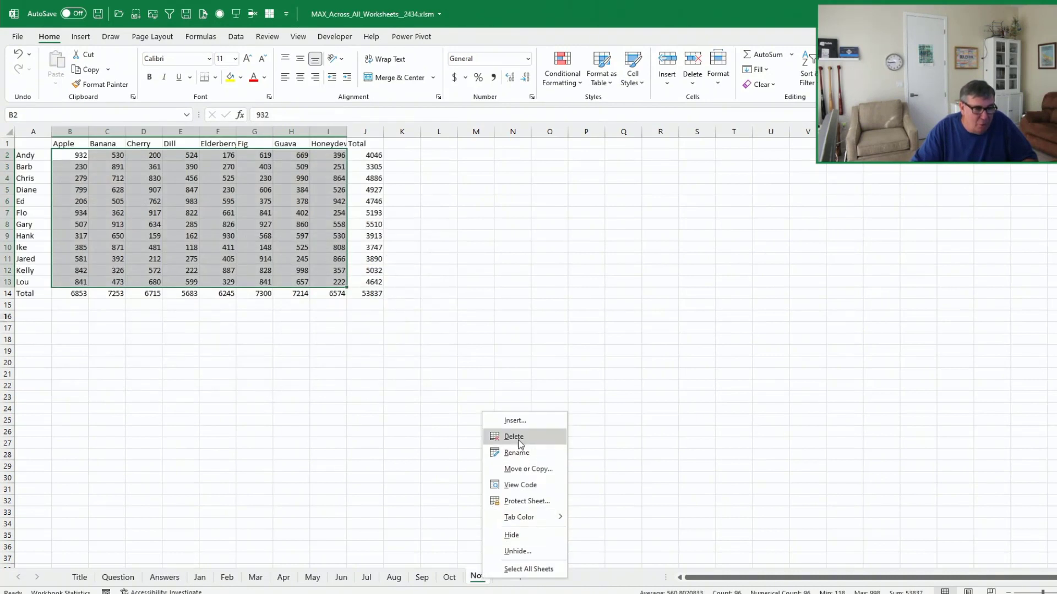
pyautogui.click(513, 437)
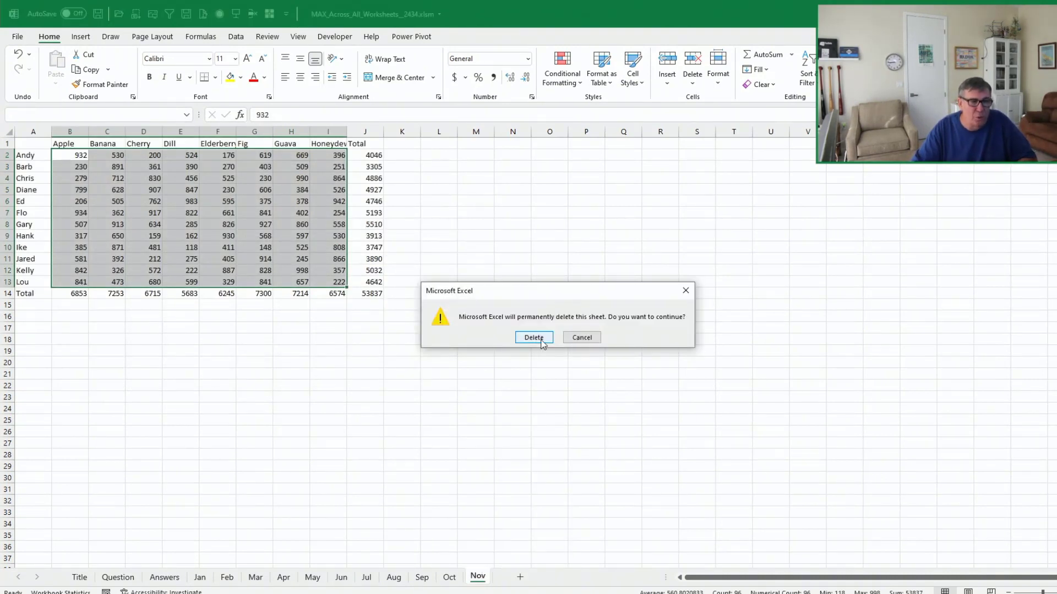
pyautogui.click(533, 337)
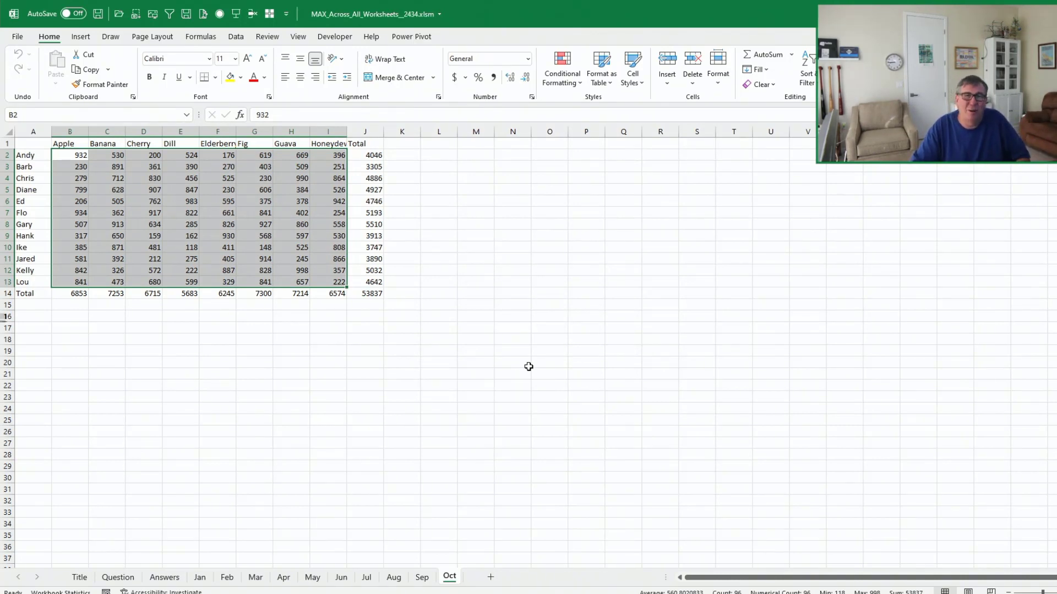
pyautogui.moveTo(473, 430)
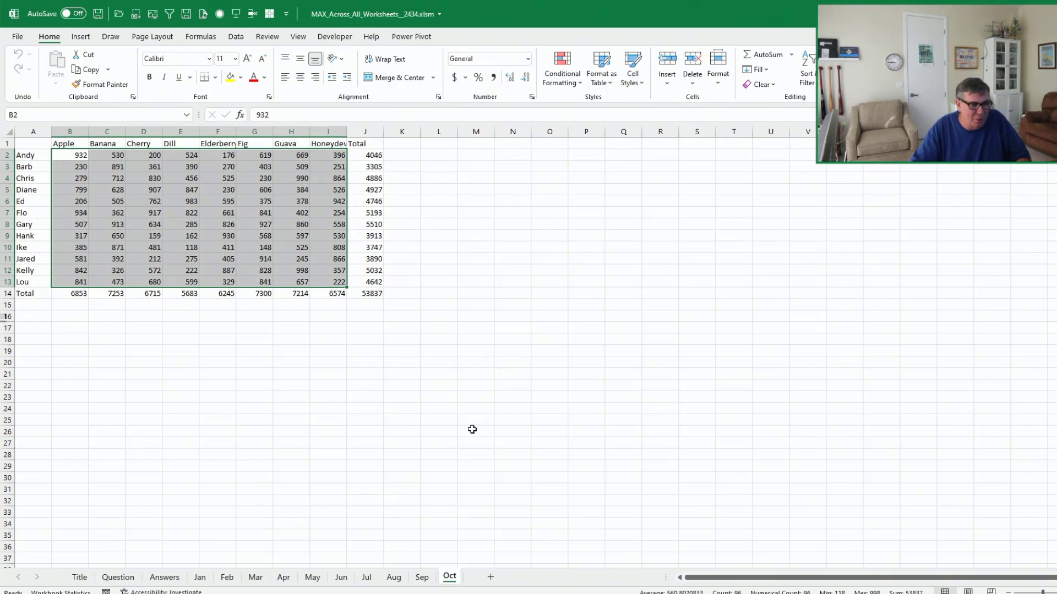
pyautogui.moveTo(469, 475)
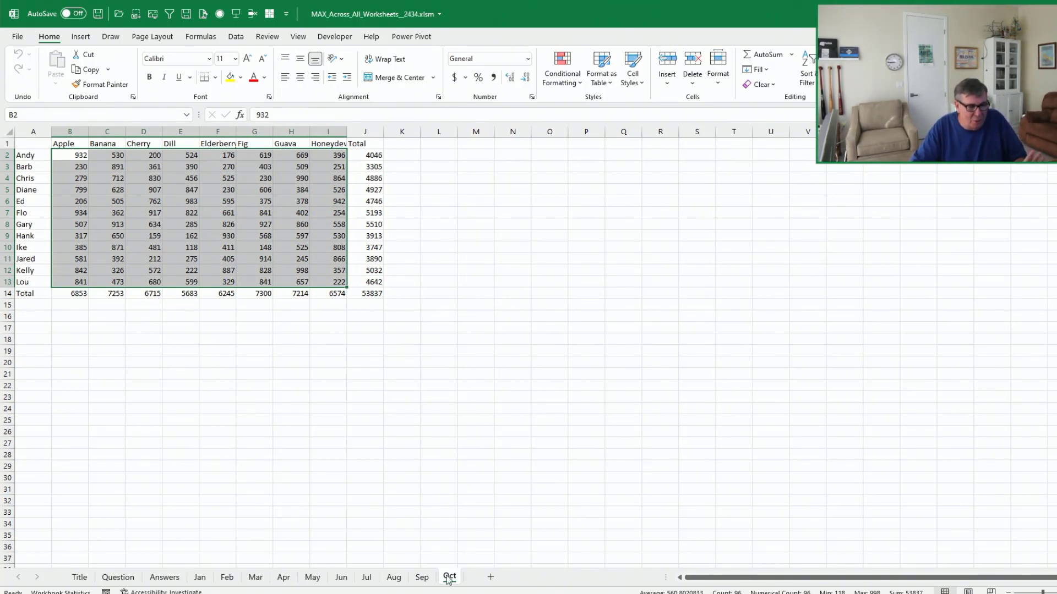
# Step: Insert a blank sheet after Oct and name it End
pyautogui.click(531, 577)
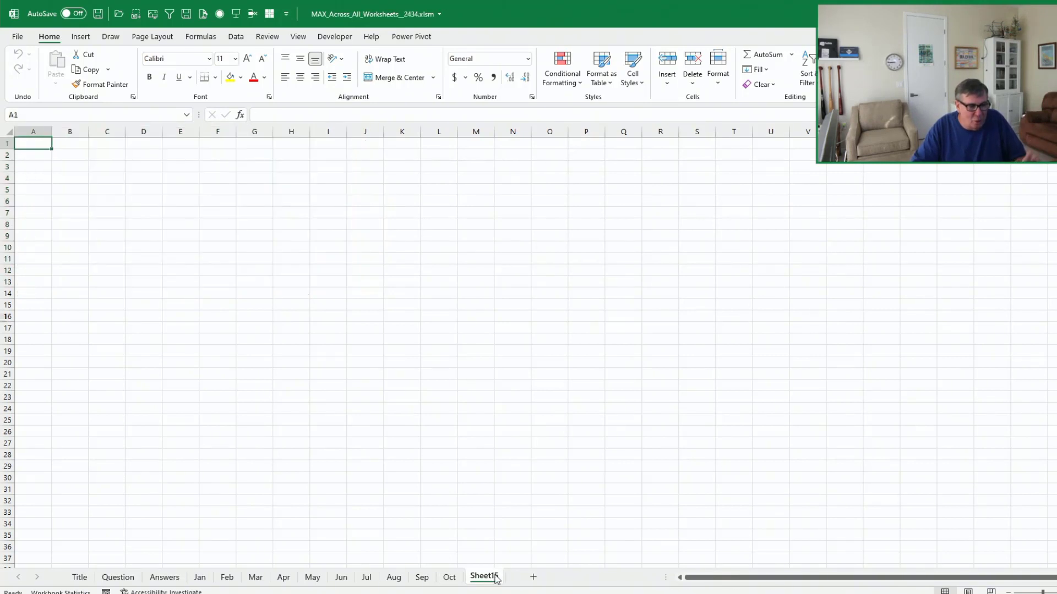
pyautogui.doubleClick(484, 578)
pyautogui.write('End')
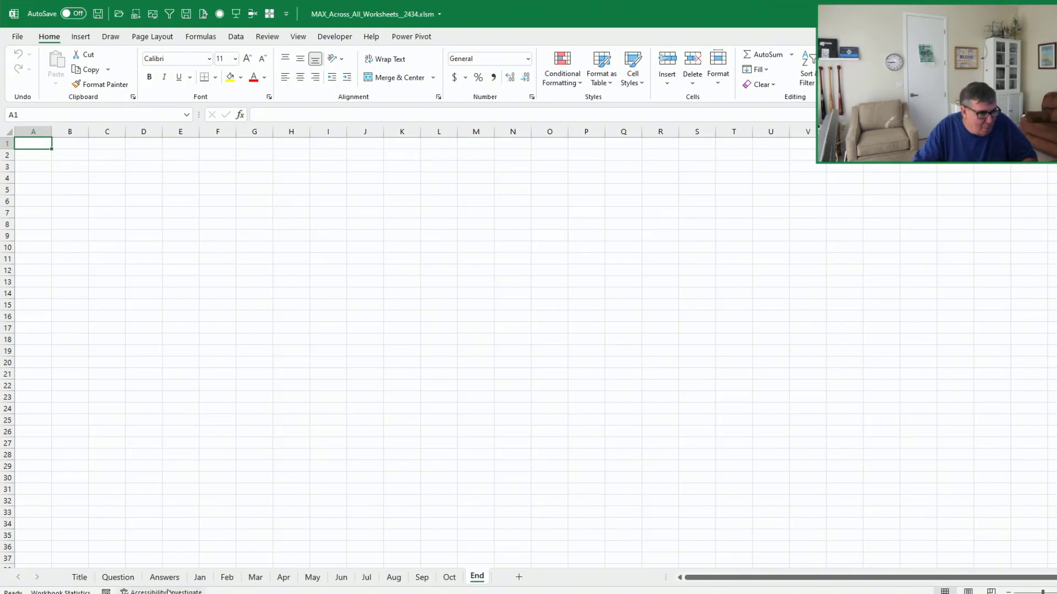
pyautogui.click(164, 578)
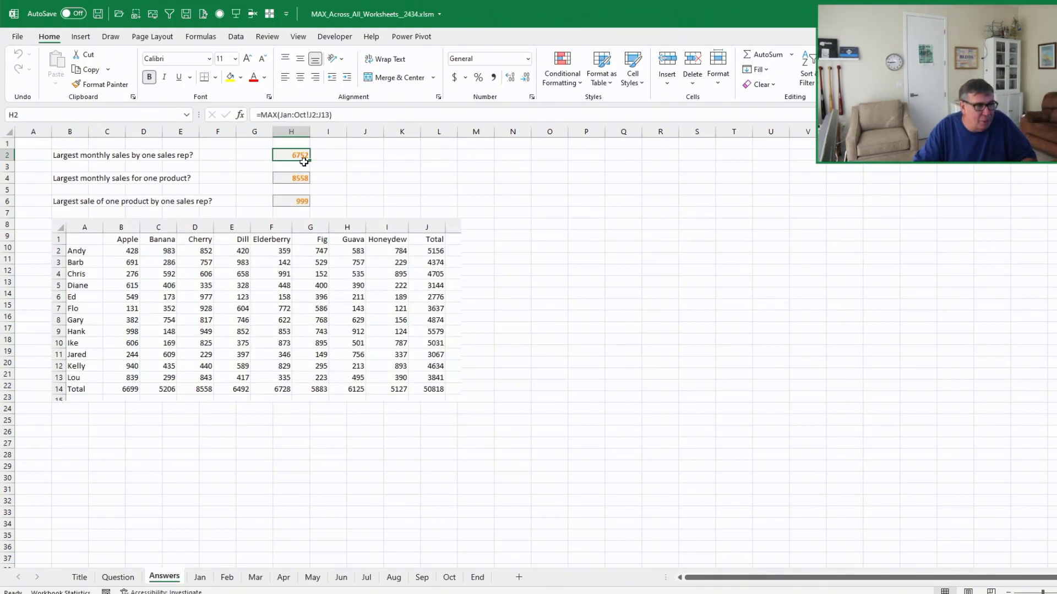
# Step: In Answers H2:H6 replace Oct with End so the formulas span Jan through End
pyautogui.moveTo(291, 155); pyautogui.dragTo(291, 200)
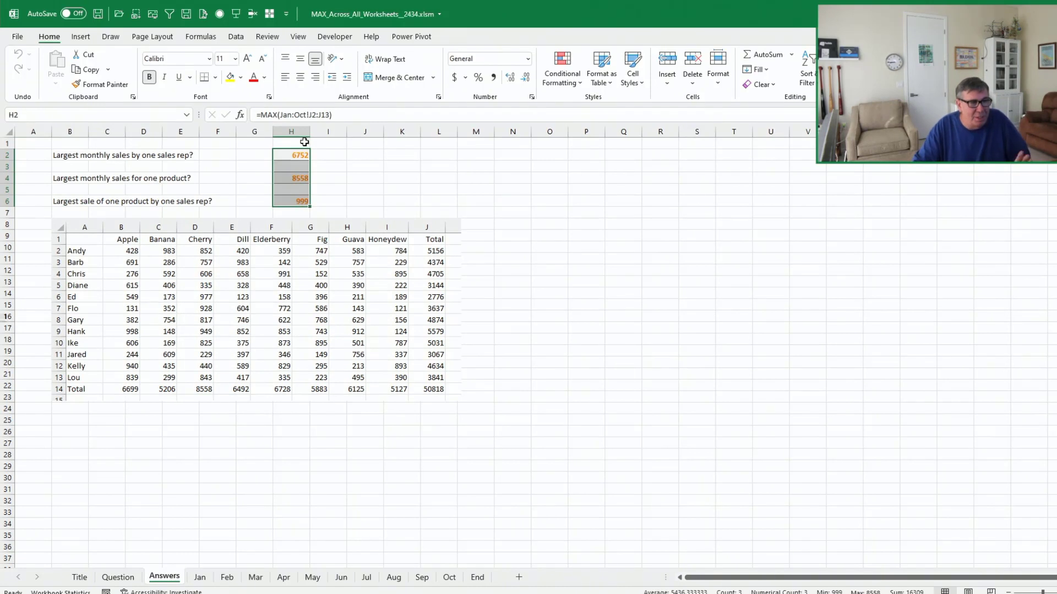
pyautogui.press('ctrl+h')
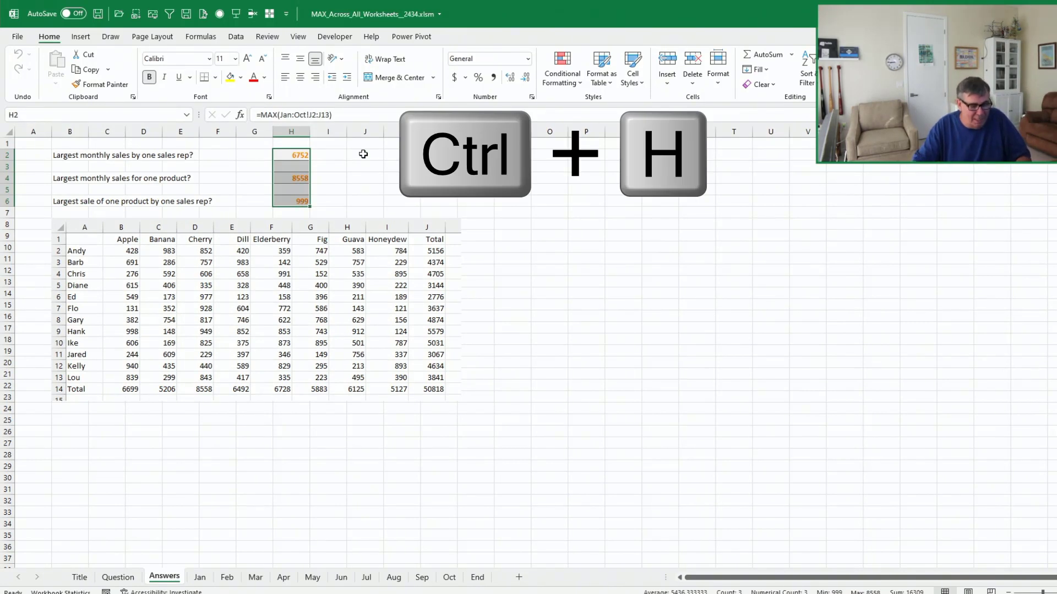
pyautogui.press('ctrl+h')
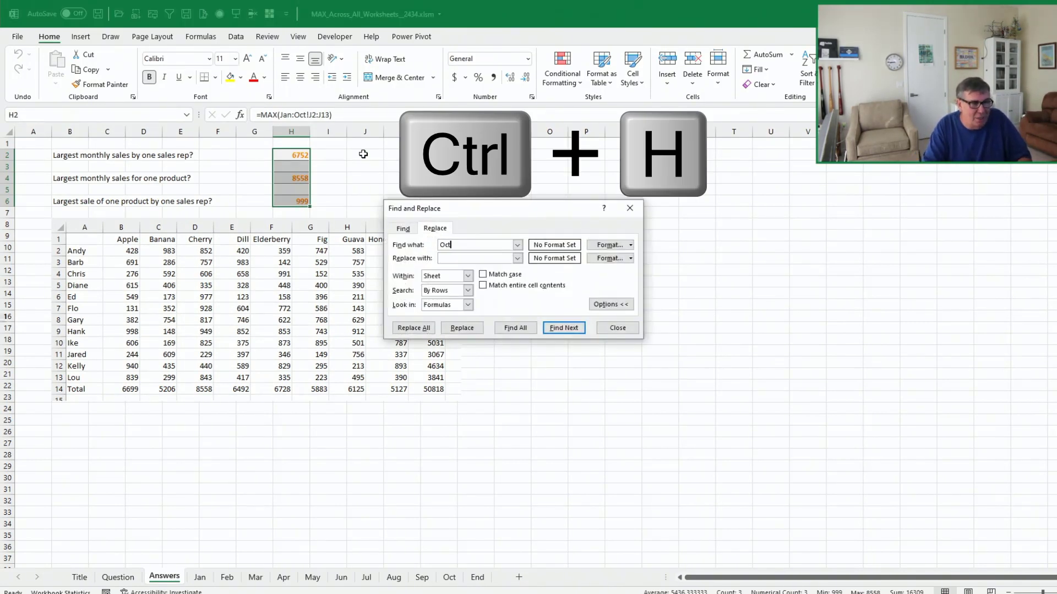
pyautogui.write('End')
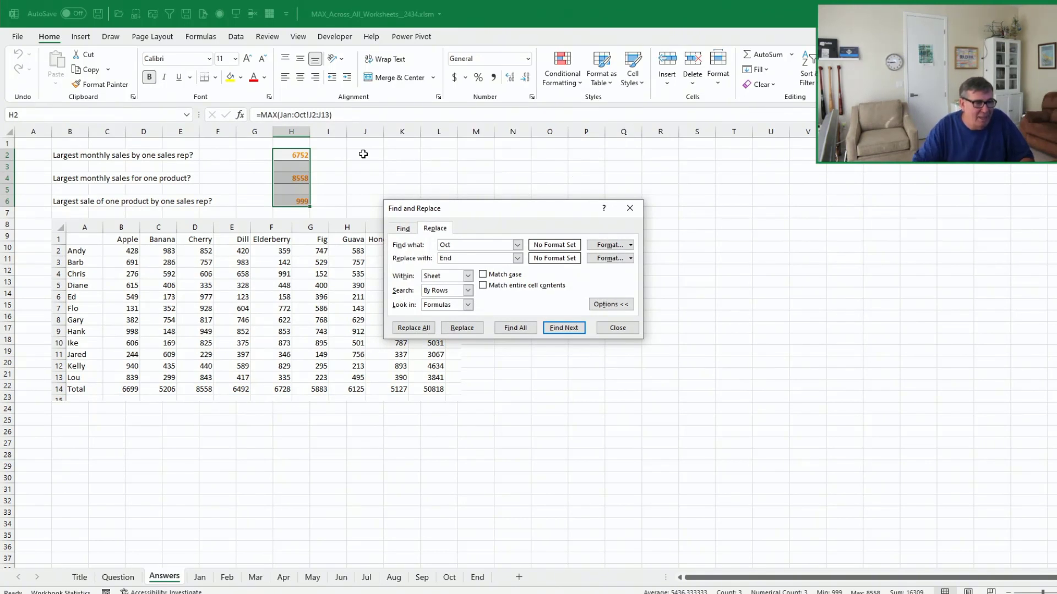
pyautogui.click(413, 328)
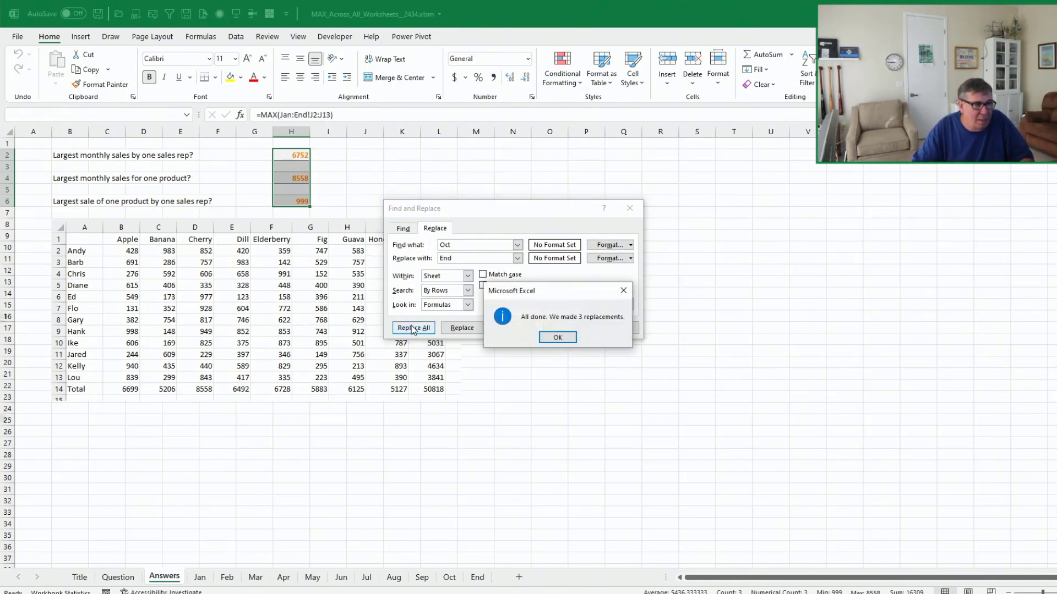
pyautogui.click(557, 337)
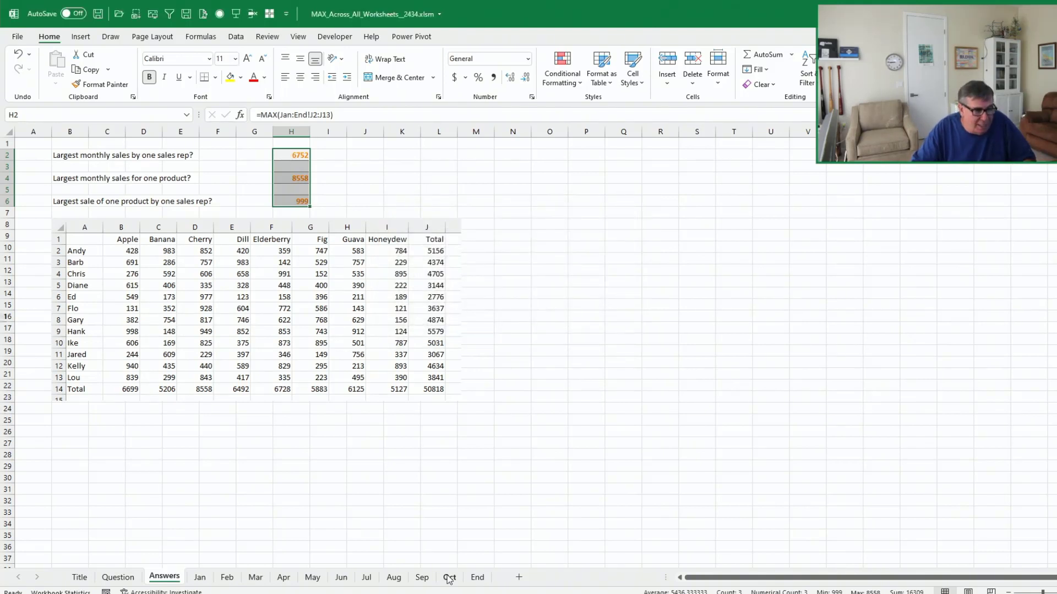
# Step: Copy Oct as a Nov sheet before End with Flo's sales 9999, raising the answers
pyautogui.click(449, 578)
pyautogui.write('N')
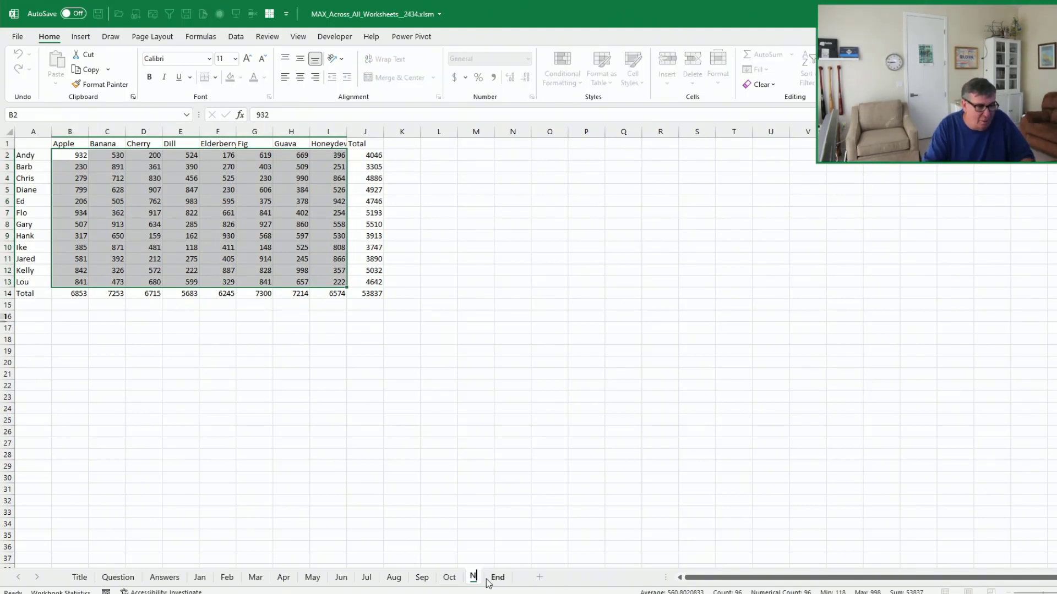
pyautogui.click(477, 577)
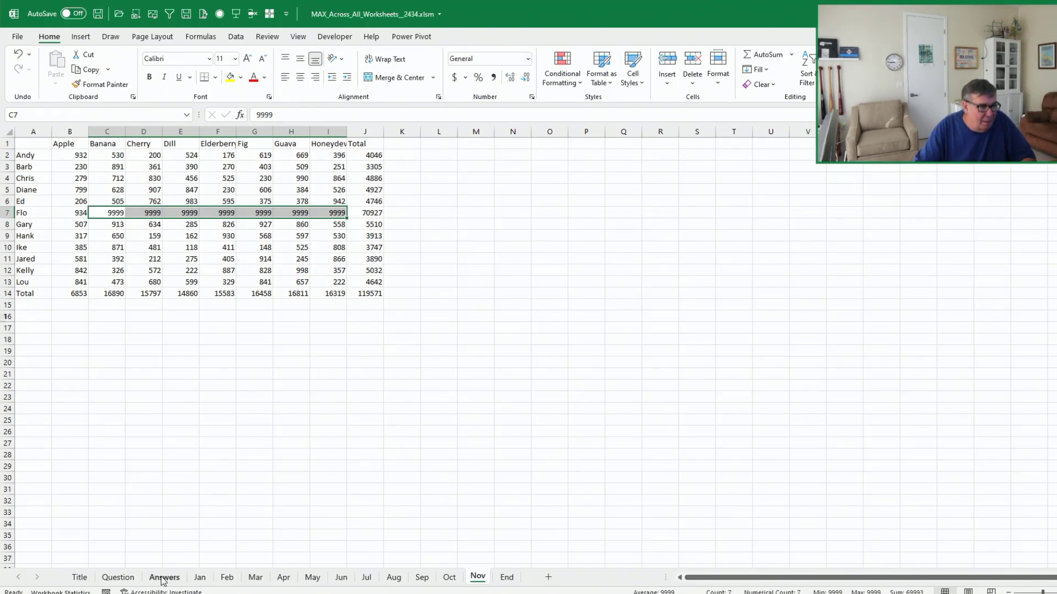
pyautogui.click(164, 578)
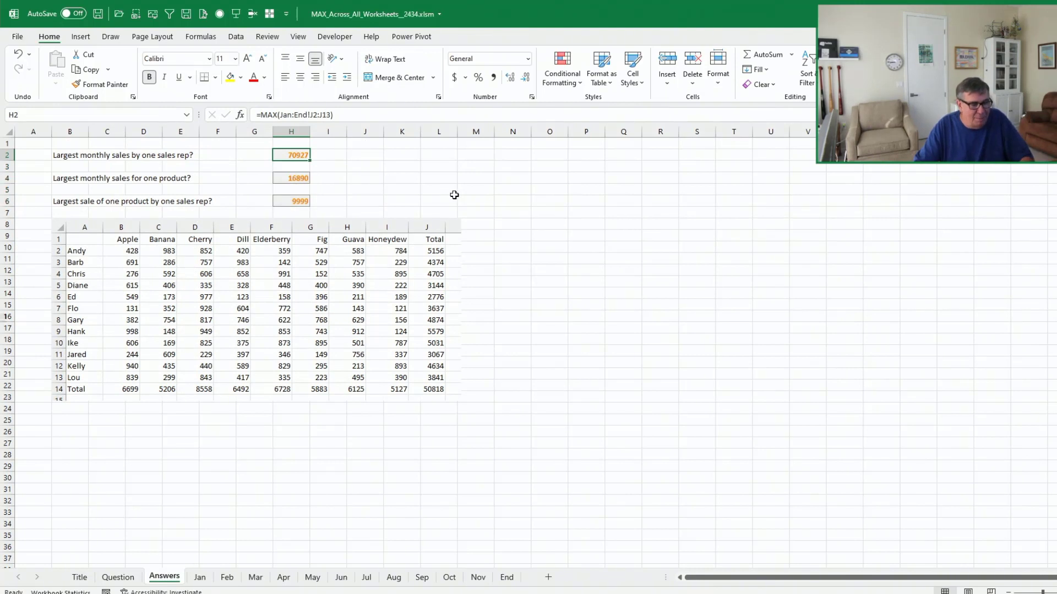
pyautogui.doubleClick(291, 156)
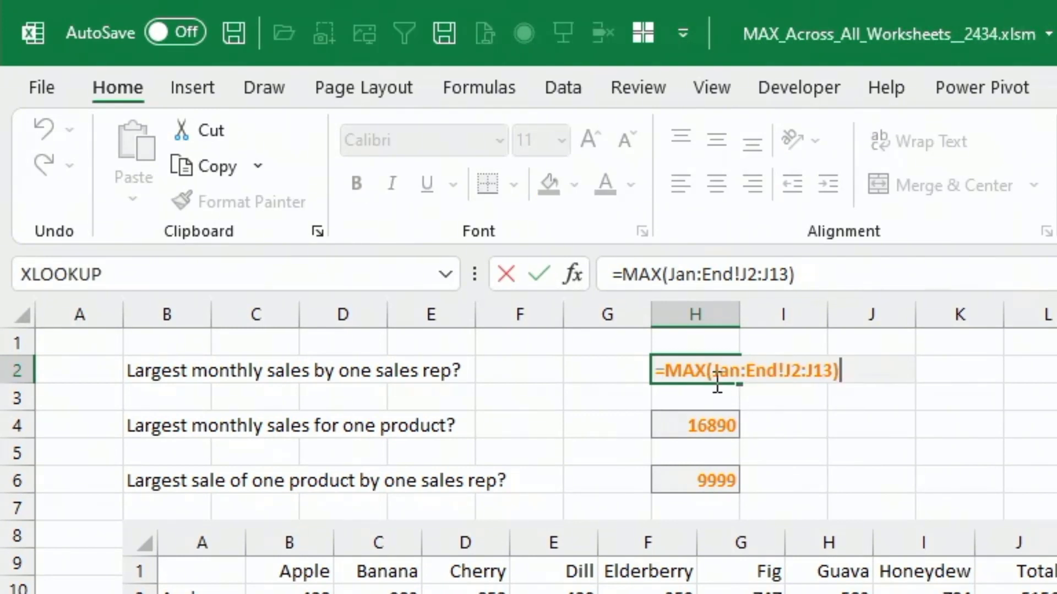
pyautogui.moveTo(802, 381)
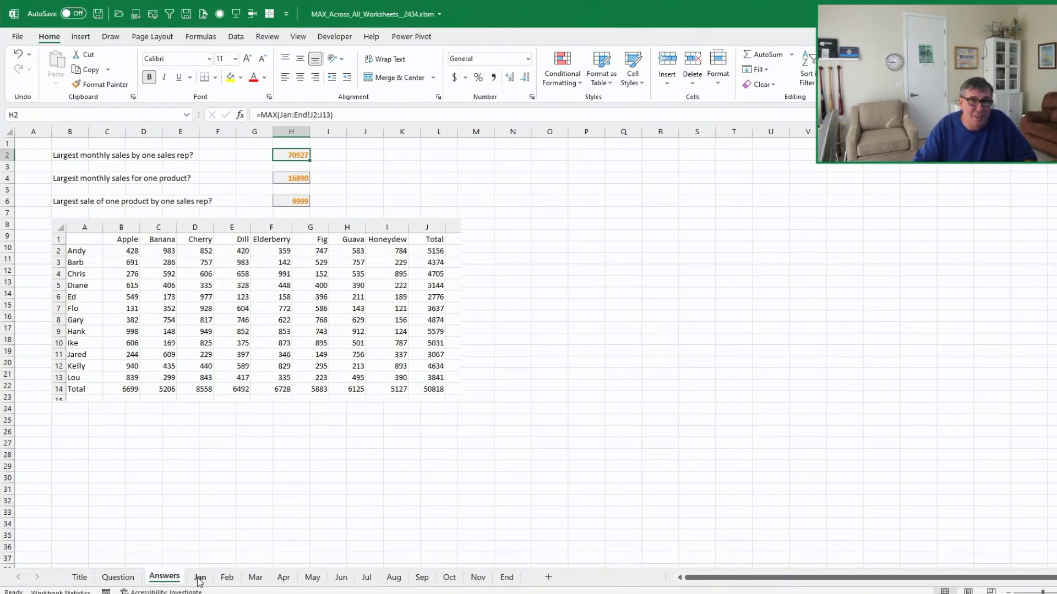
# Step: Rename the Jan sheet to Jan 2021 so the formulas read 'Jan 2021':End
pyautogui.click(199, 578)
pyautogui.write(' 2021')
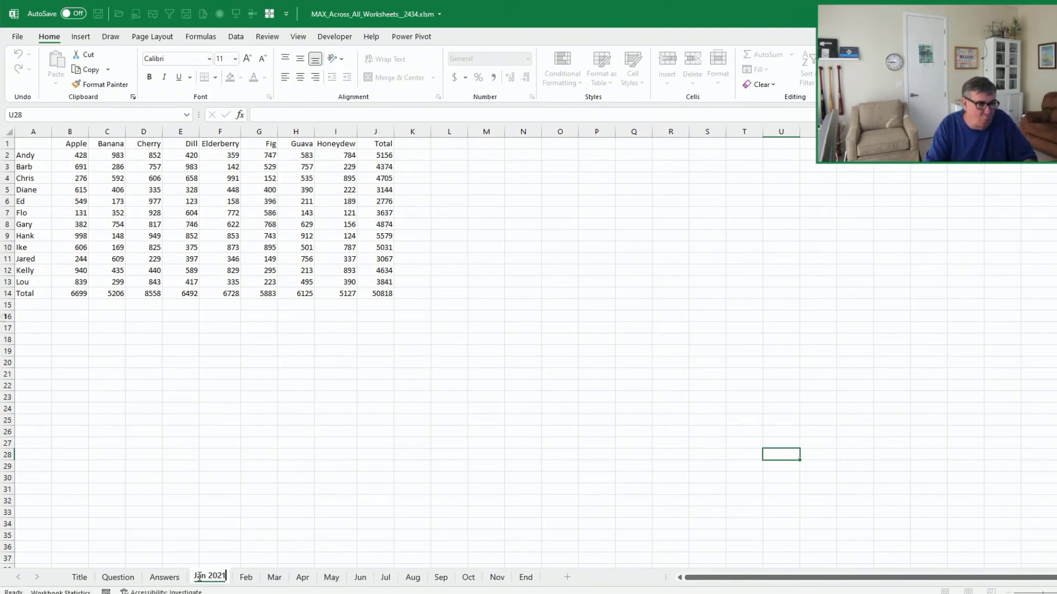
pyautogui.click(164, 577)
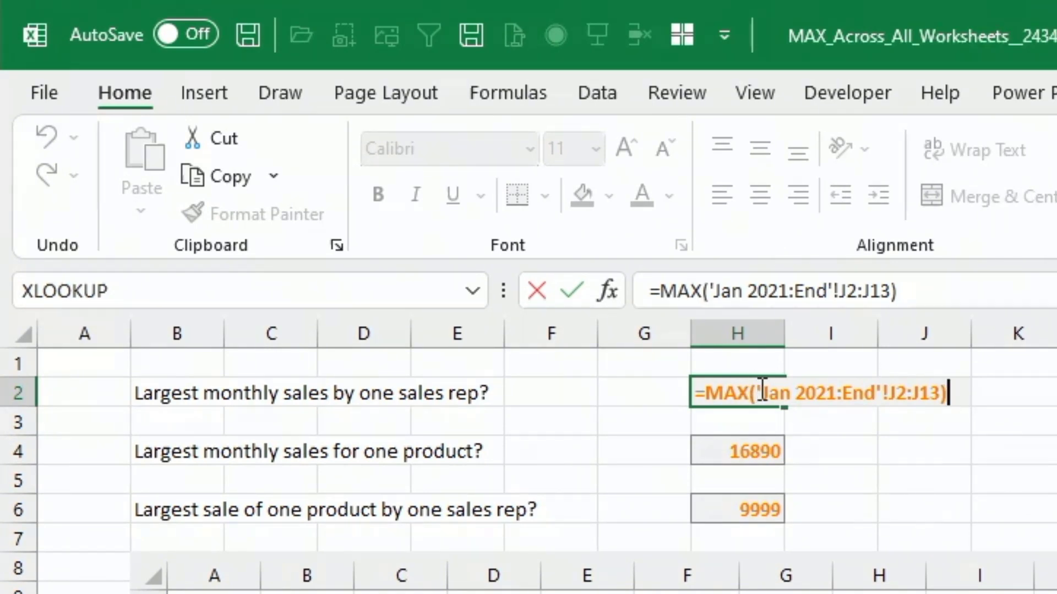
pyautogui.moveTo(876, 388)
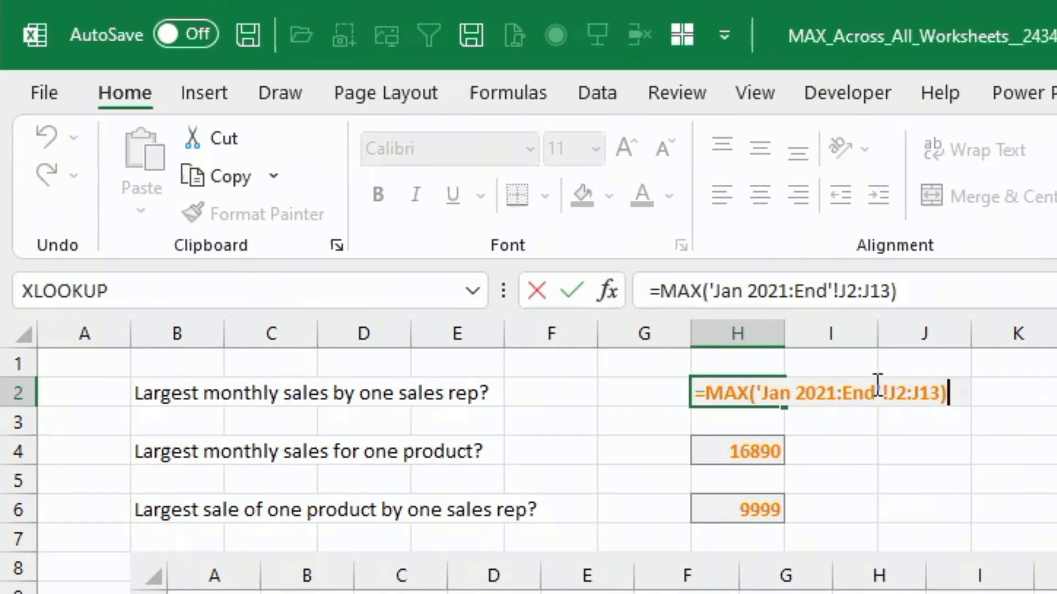
pyautogui.moveTo(929, 407)
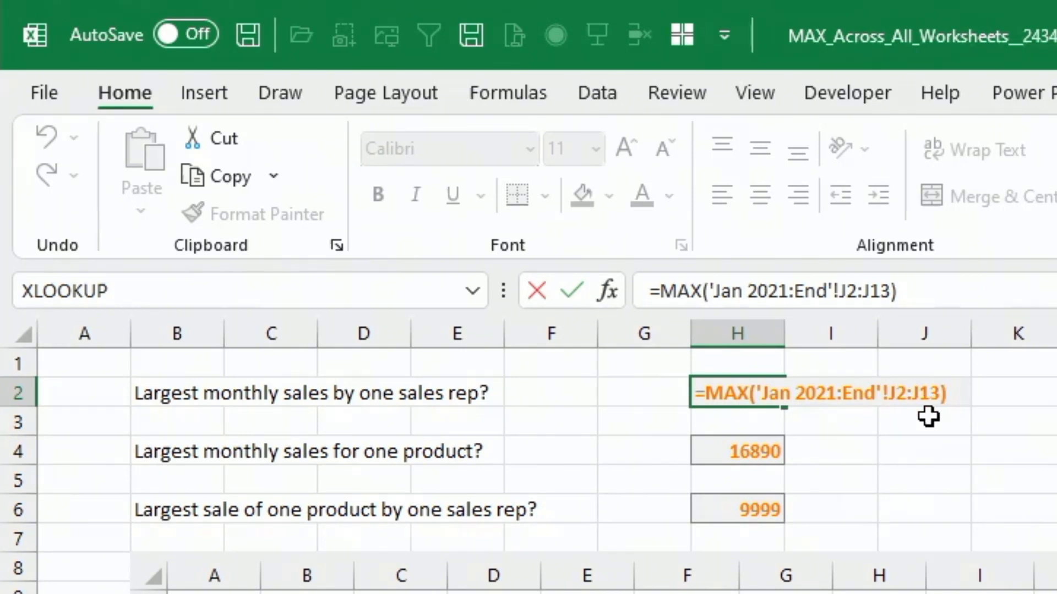
pyautogui.moveTo(915, 423)
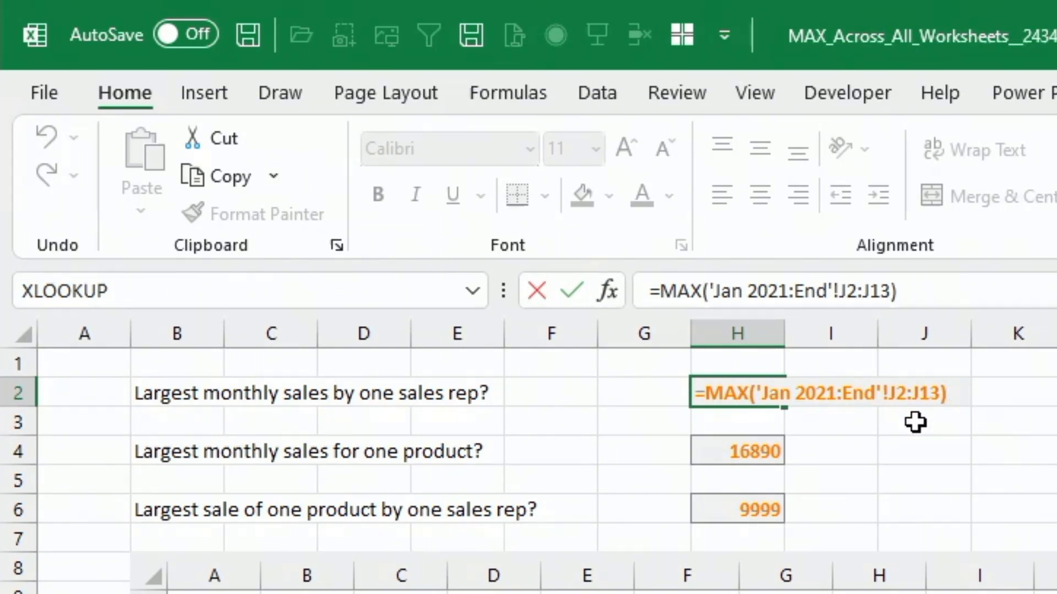